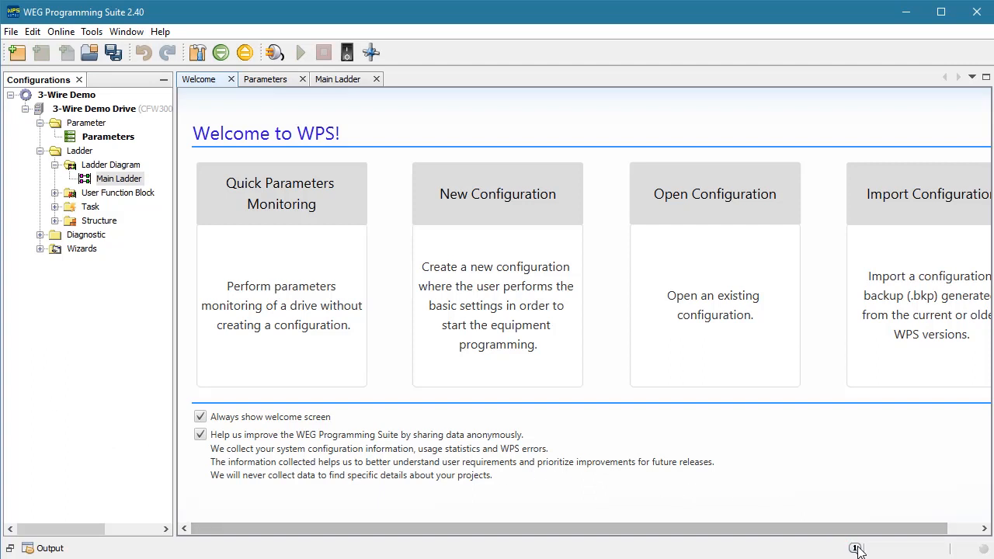
# - Show the notifications panel, enlarge it, and open the '4 updates found' details
pyautogui.click(855, 549)
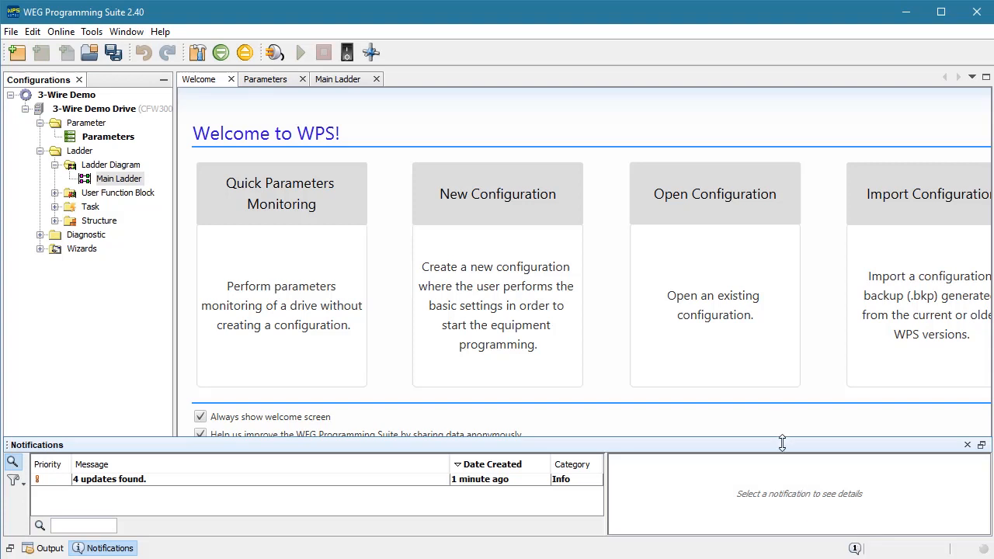
pyautogui.moveTo(782, 443); pyautogui.dragTo(782, 356)
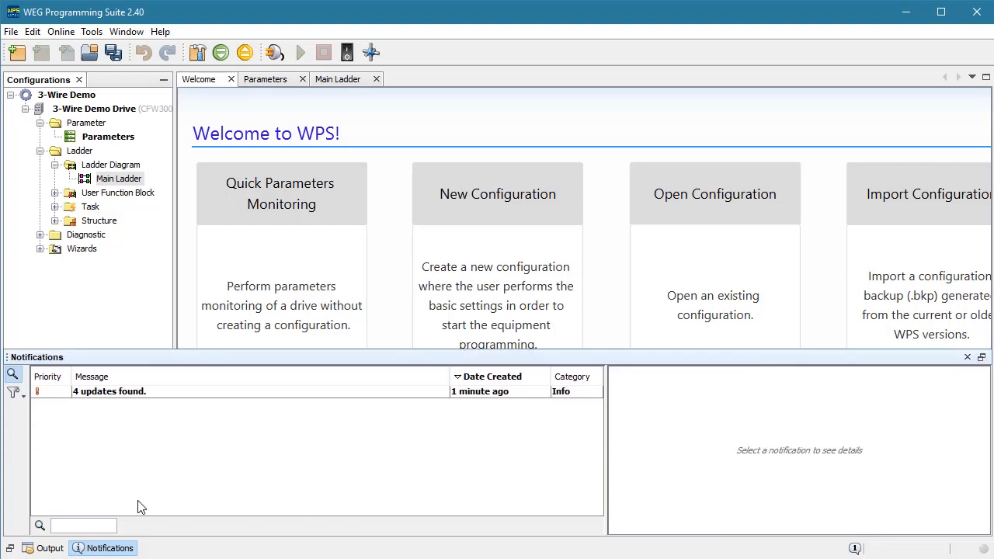
pyautogui.moveTo(109, 398)
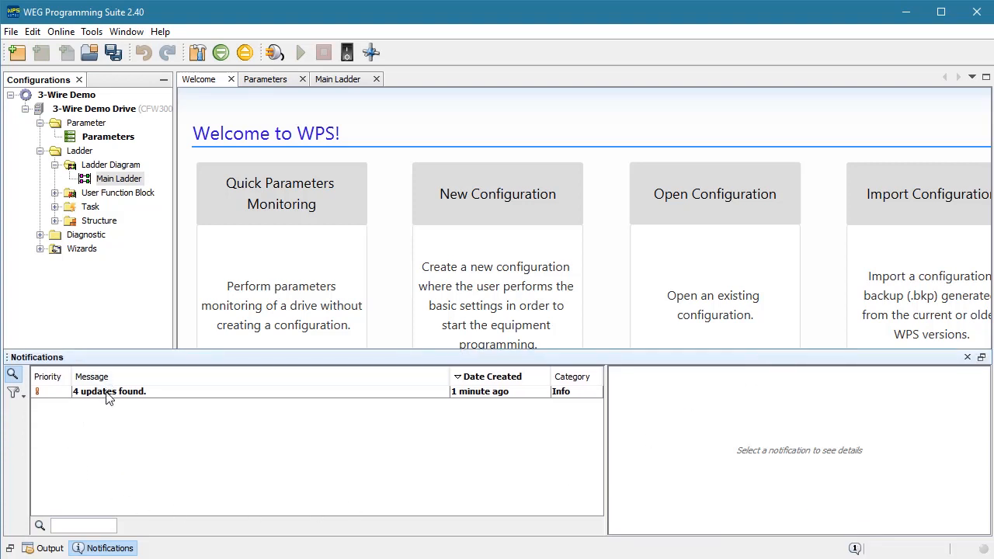
pyautogui.click(108, 392)
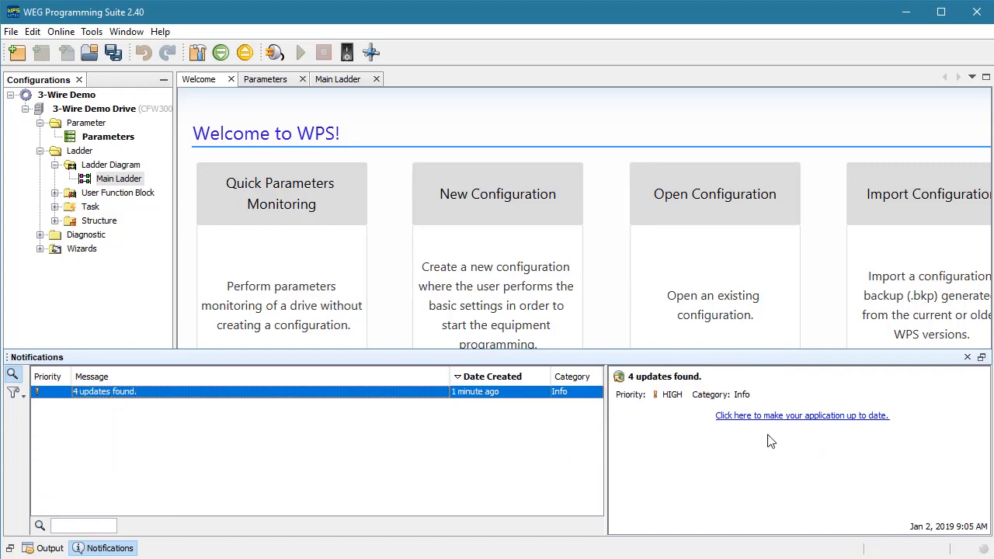
# - Install the four plugin updates through the Plugin Installer, accepting the self-signed certificate
pyautogui.click(801, 415)
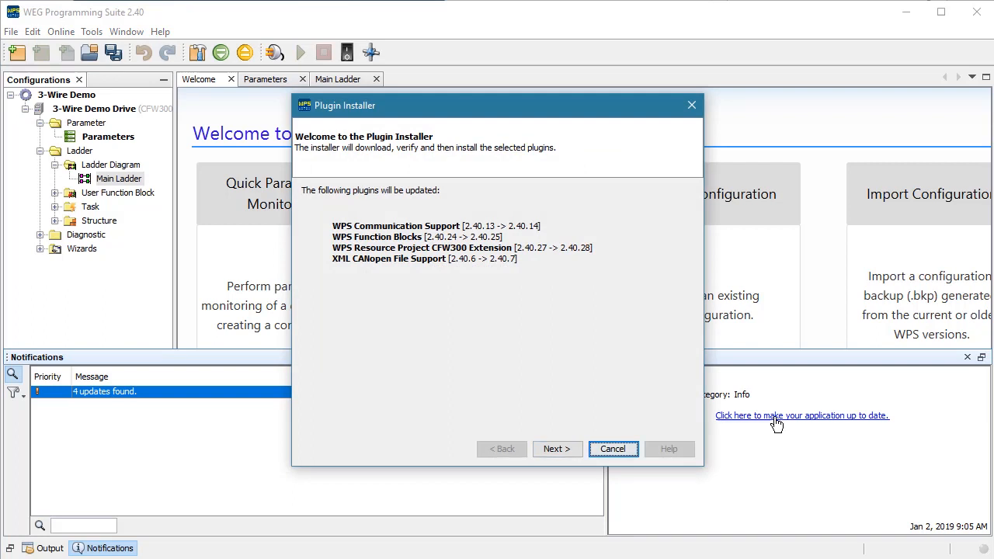
pyautogui.click(556, 448)
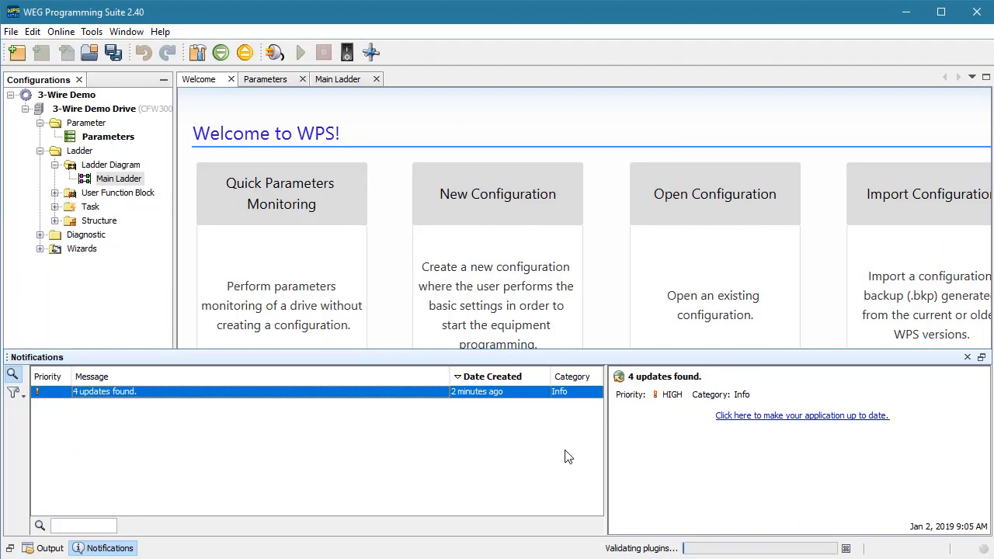
pyautogui.click(801, 416)
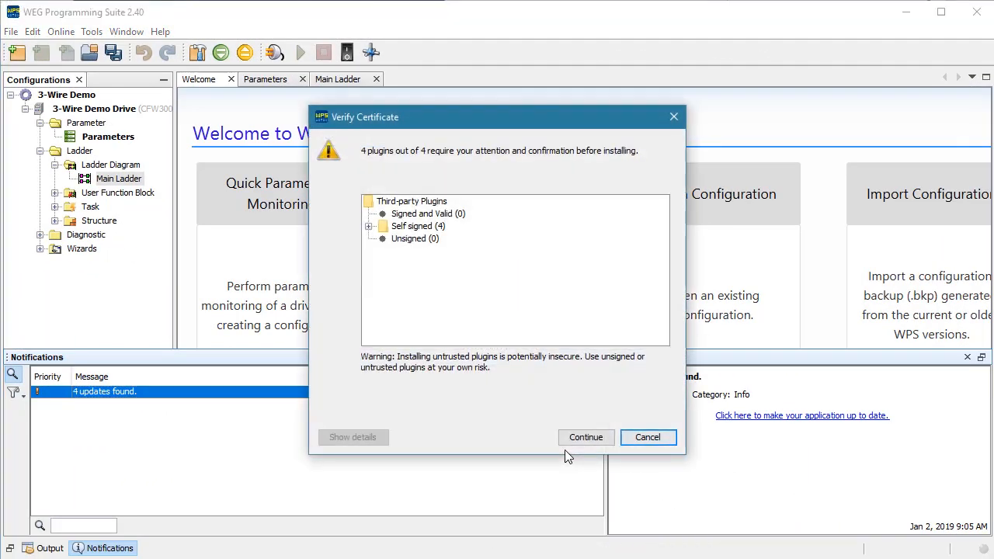
pyautogui.moveTo(585, 436)
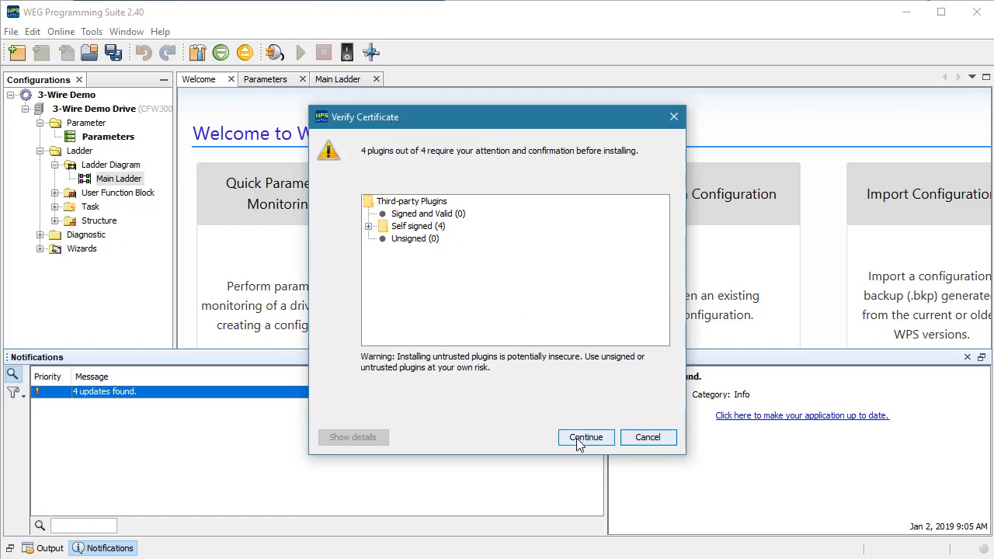
pyautogui.click(585, 437)
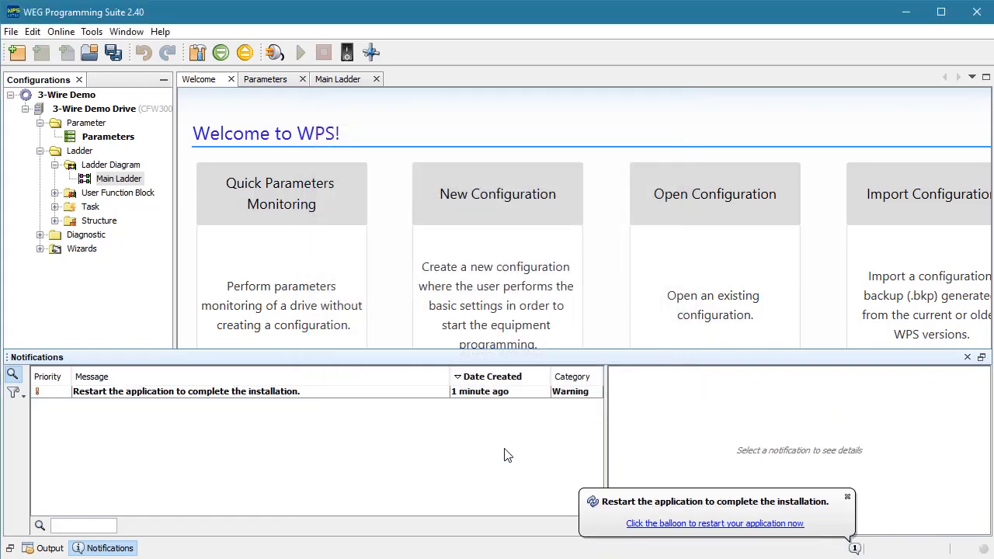
# - Restart WEG Programming Suite from the restart balloon notification
pyautogui.click(714, 523)
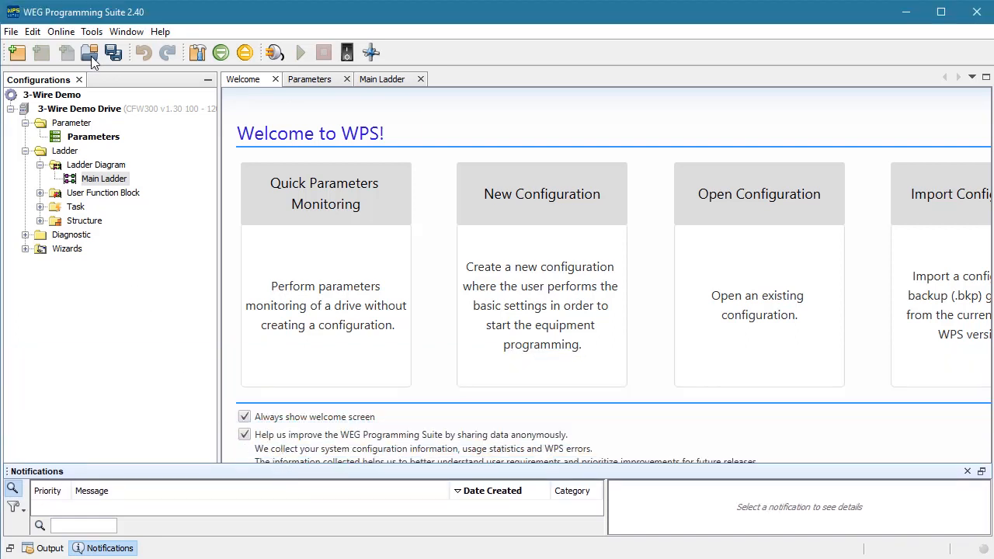
# - Open Tools > Plugins, view the Installed tab, and search for CFW300
pyautogui.click(92, 31)
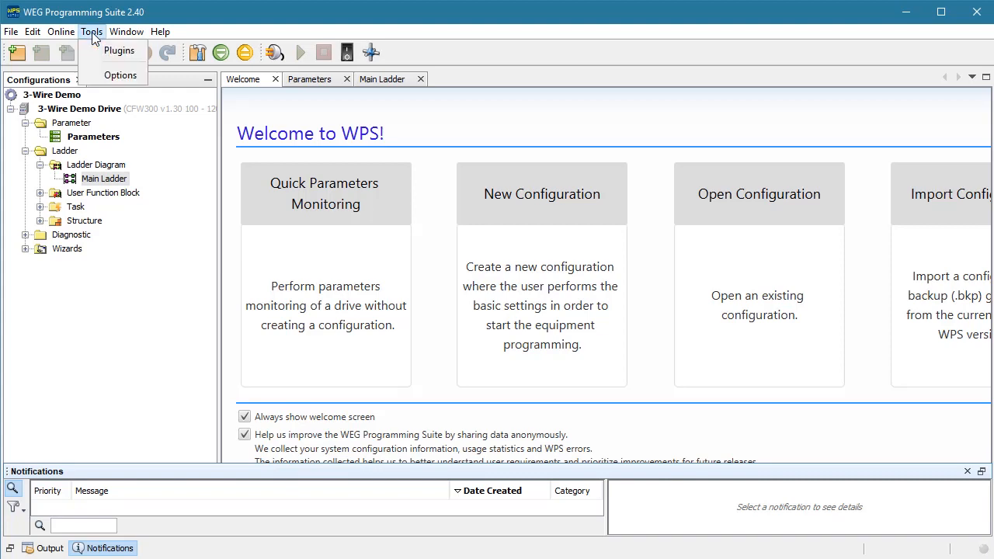
pyautogui.moveTo(118, 49)
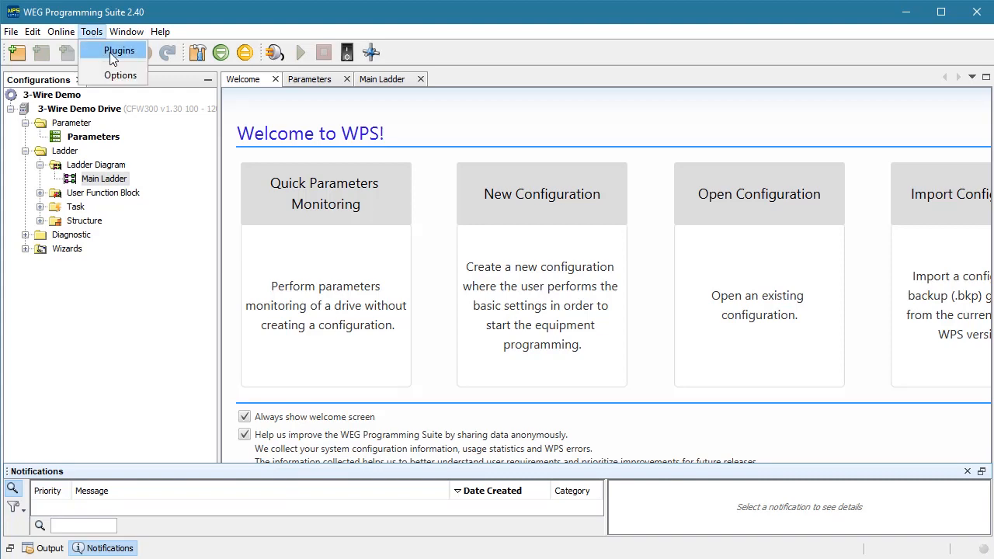
pyautogui.click(121, 50)
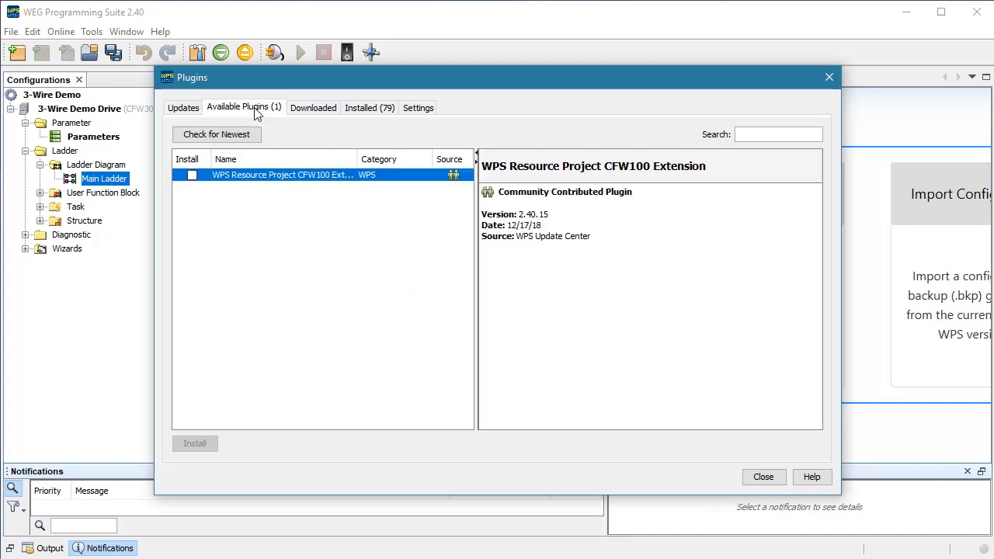
pyautogui.click(369, 107)
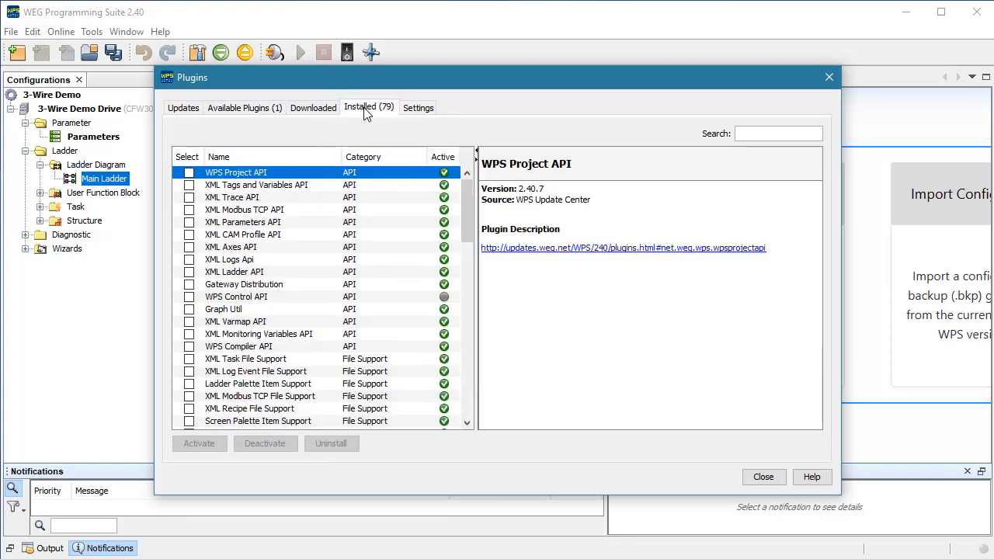
pyautogui.moveTo(703, 134)
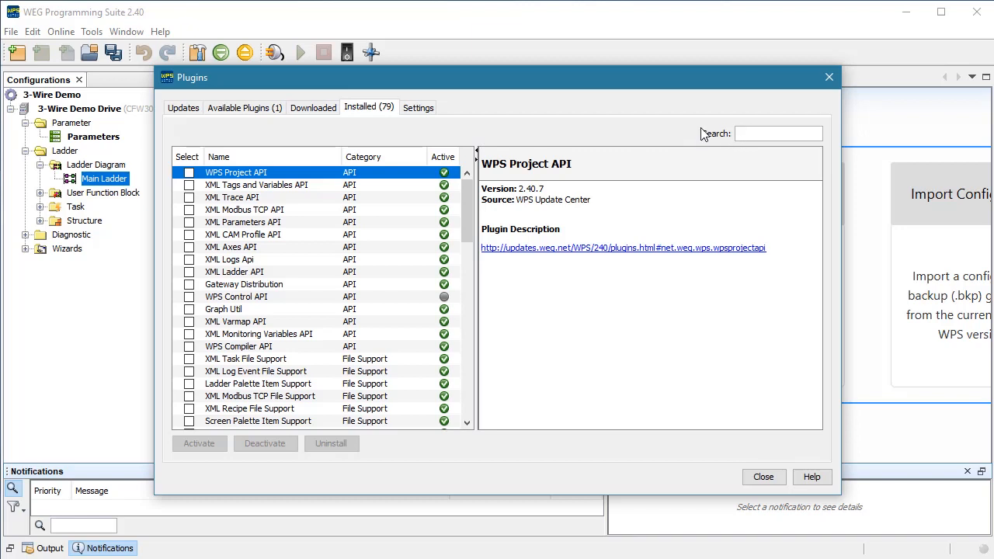
pyautogui.write('CFW300')
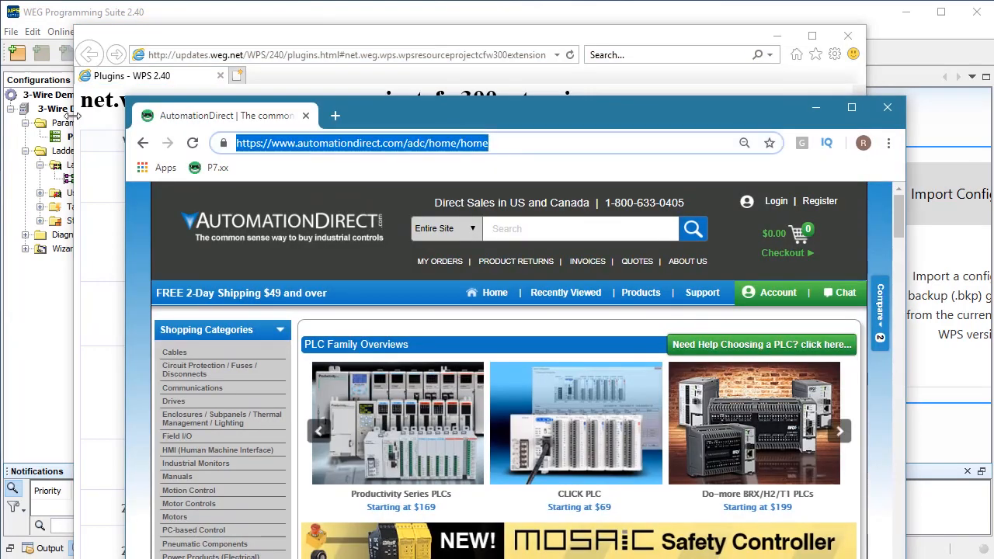
# - Search Chrome for translate "podrias ayudarme a realizar este proyecto"
pyautogui.write('translate "podrias ayudarme a realizar este proyecto"')
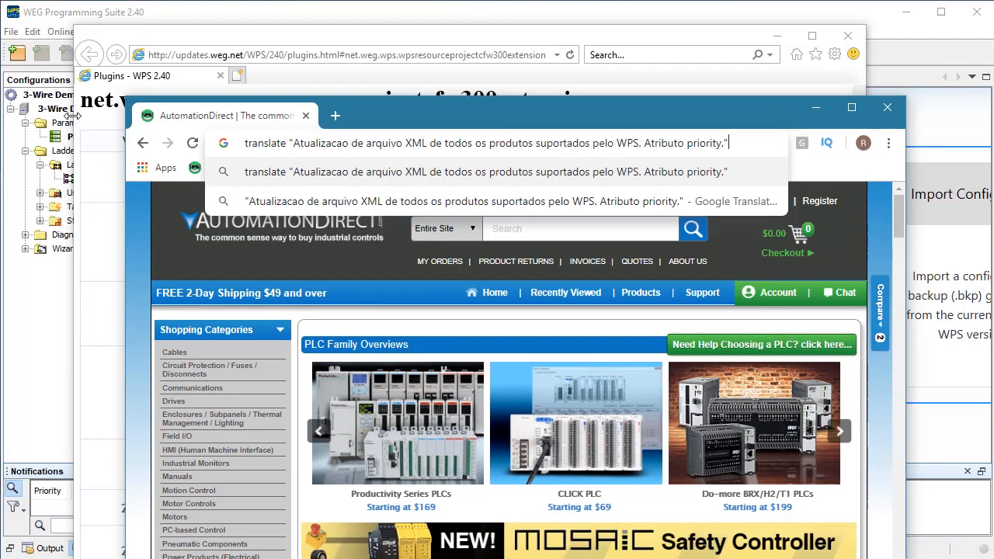
pyautogui.press('Return')
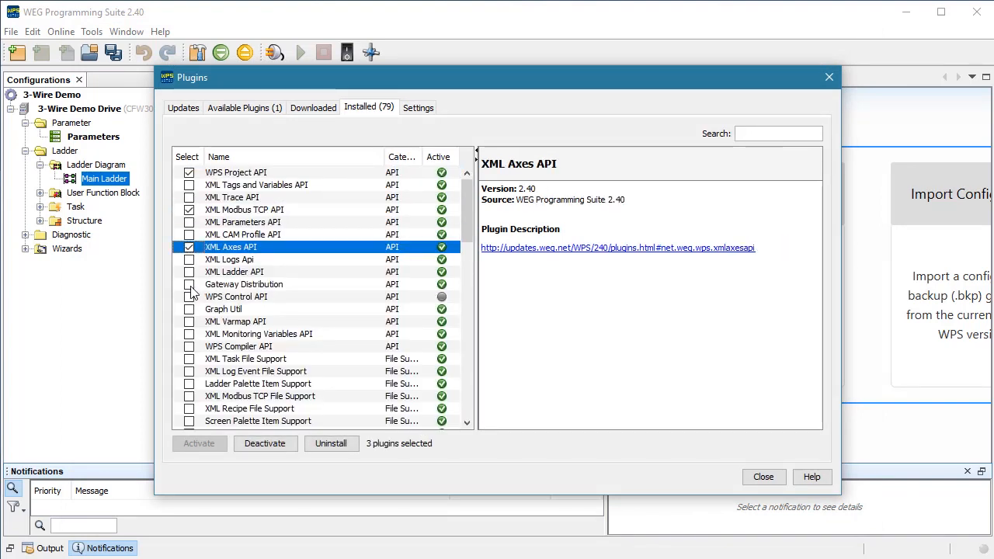
# - Tick another plugin's Select checkbox in the Installed plugins list
pyautogui.click(188, 284)
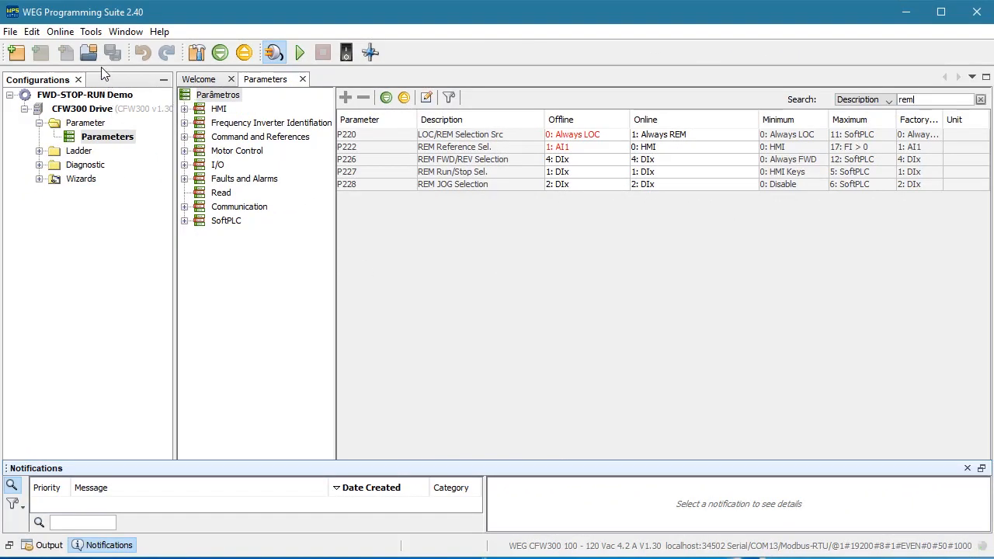
# - Set Chrome as web browser, then open WPS Project API release notes from Installed plugins
pyautogui.click(90, 31)
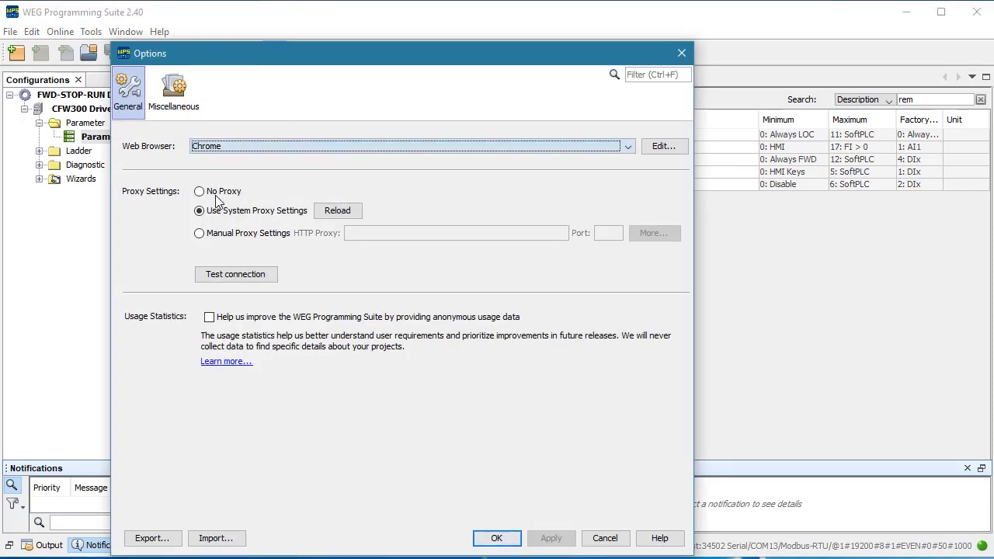
pyautogui.click(497, 538)
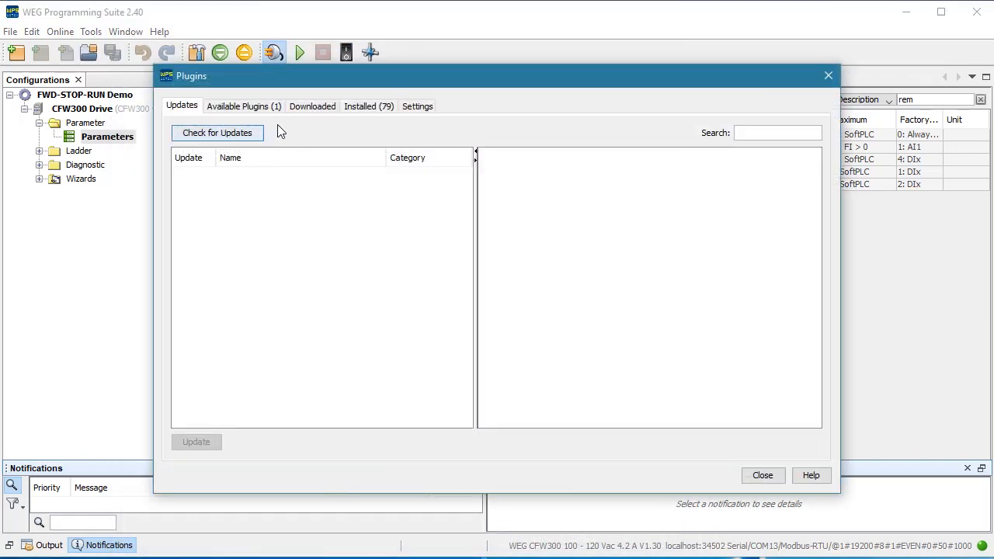
pyautogui.click(368, 106)
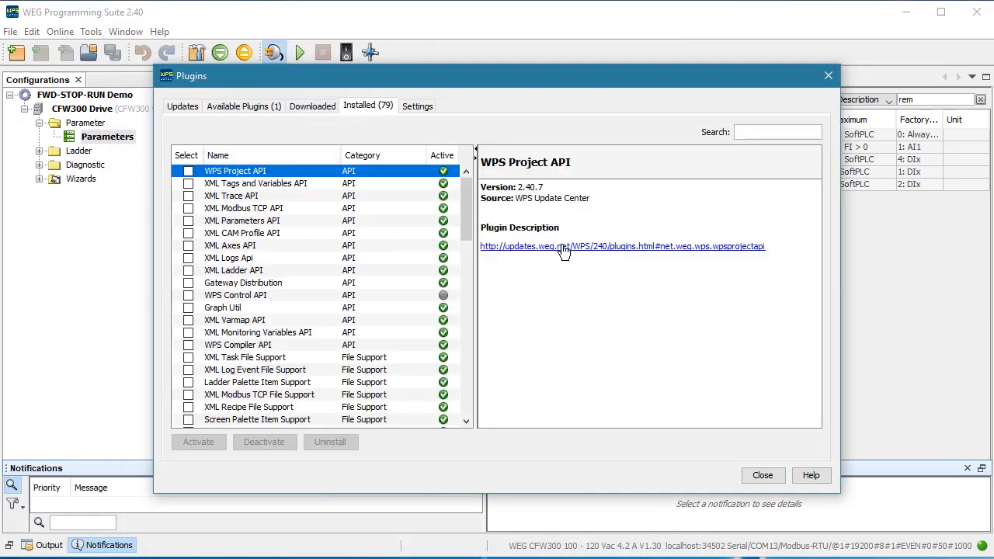
pyautogui.click(622, 246)
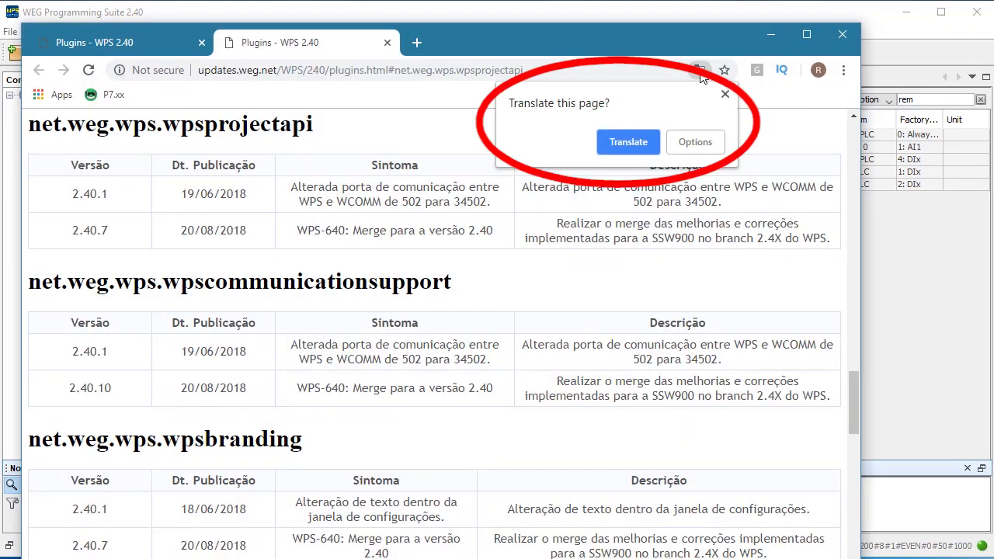
# - Accept Chrome's Translate popup to show the release notes in English
pyautogui.click(627, 141)
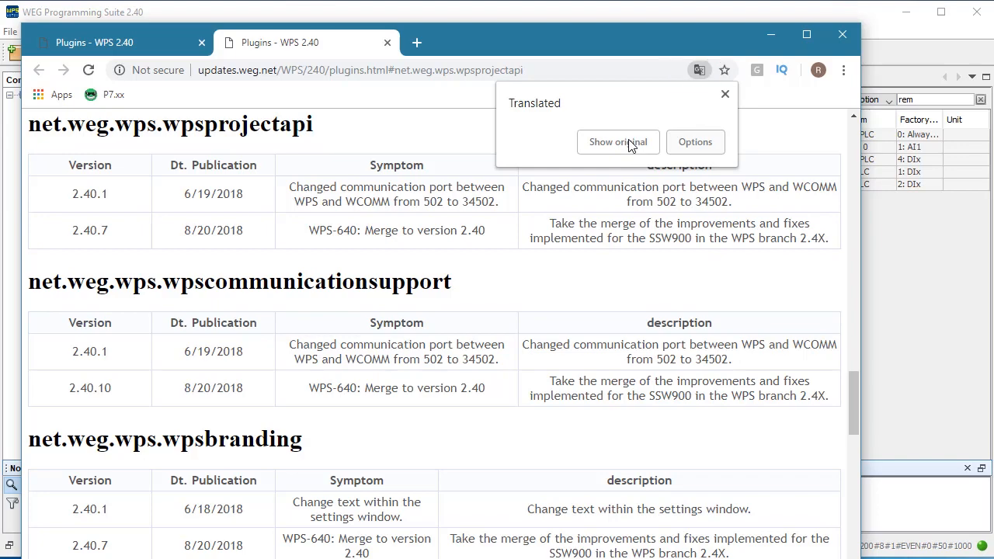
pyautogui.moveTo(609, 181)
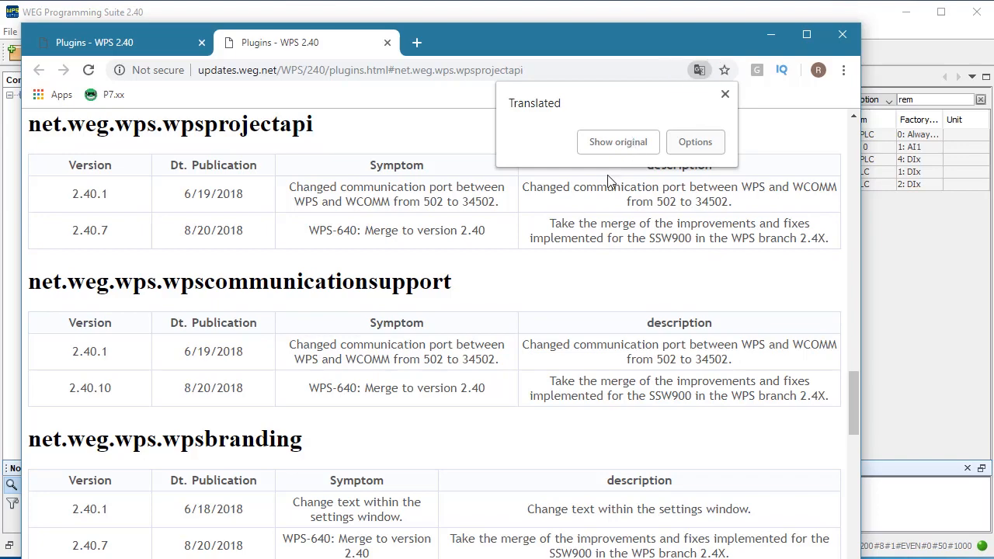